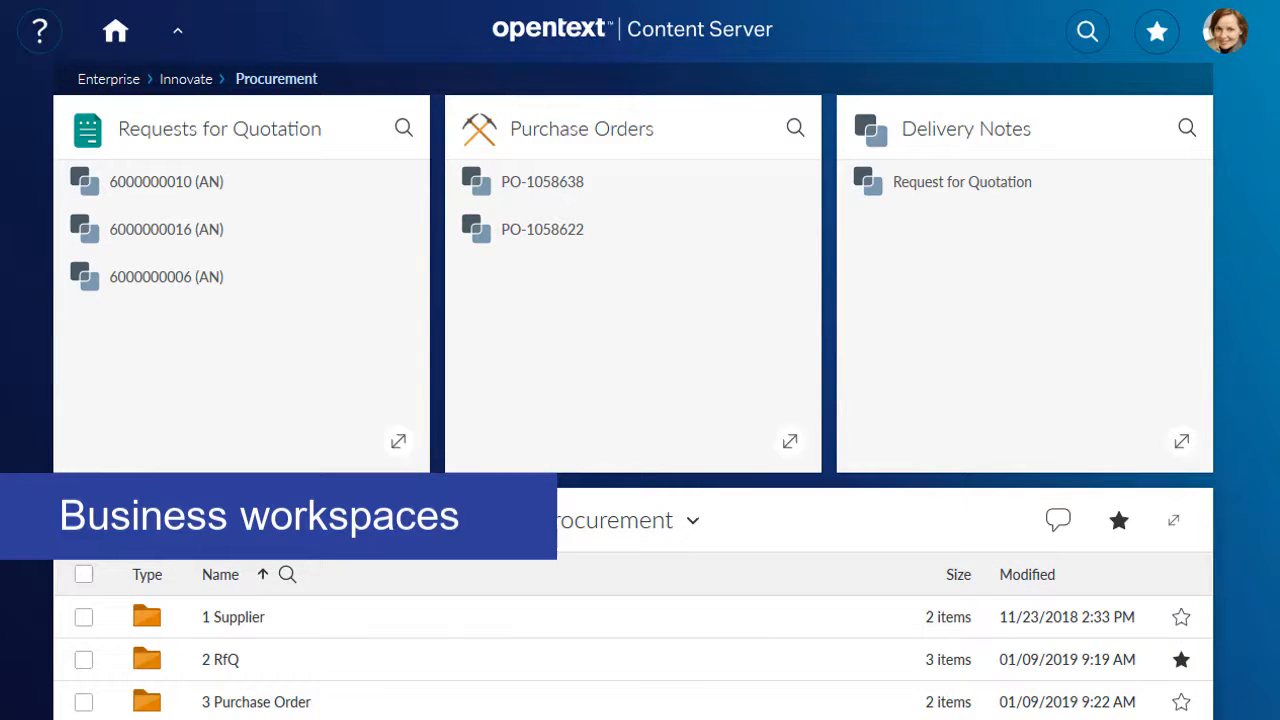
# Open the Request for Quotation workspace template from Procurement.
pyautogui.click(961, 181)
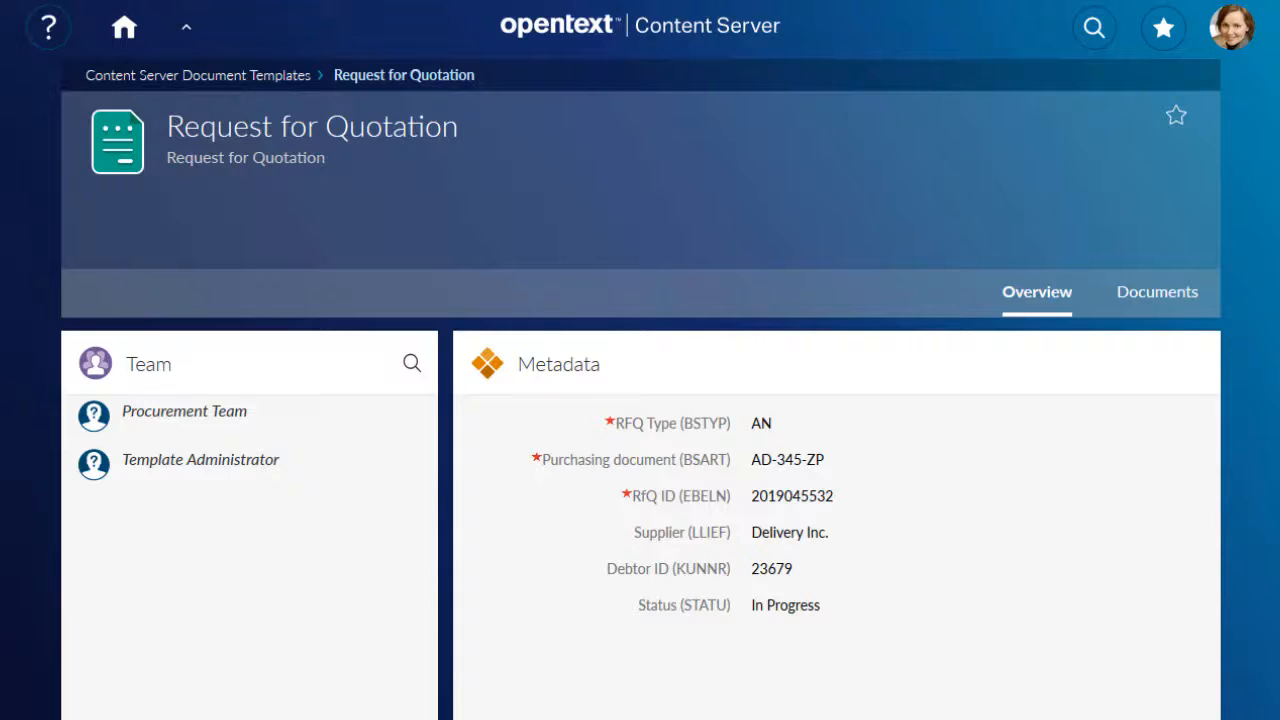
# Switch to Classic View and browse Enterprise > Connected Workspaces > Categories.
pyautogui.click(1231, 27)
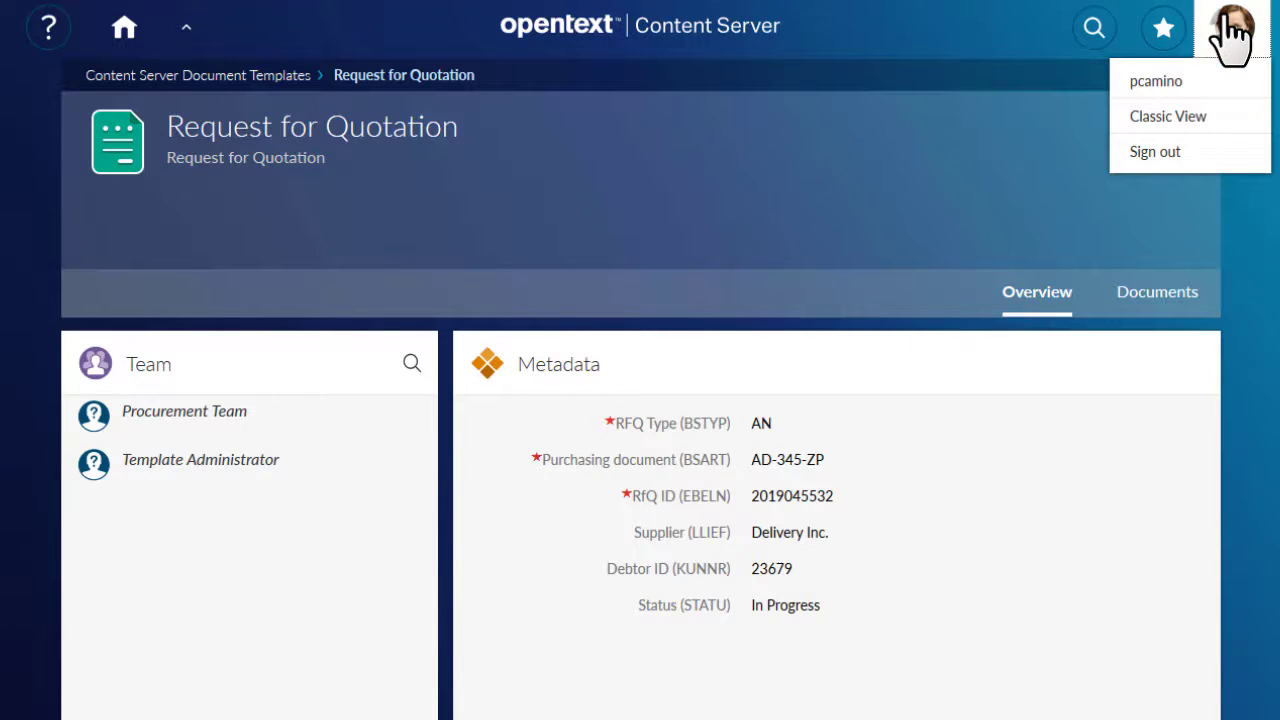
pyautogui.moveTo(1167, 116)
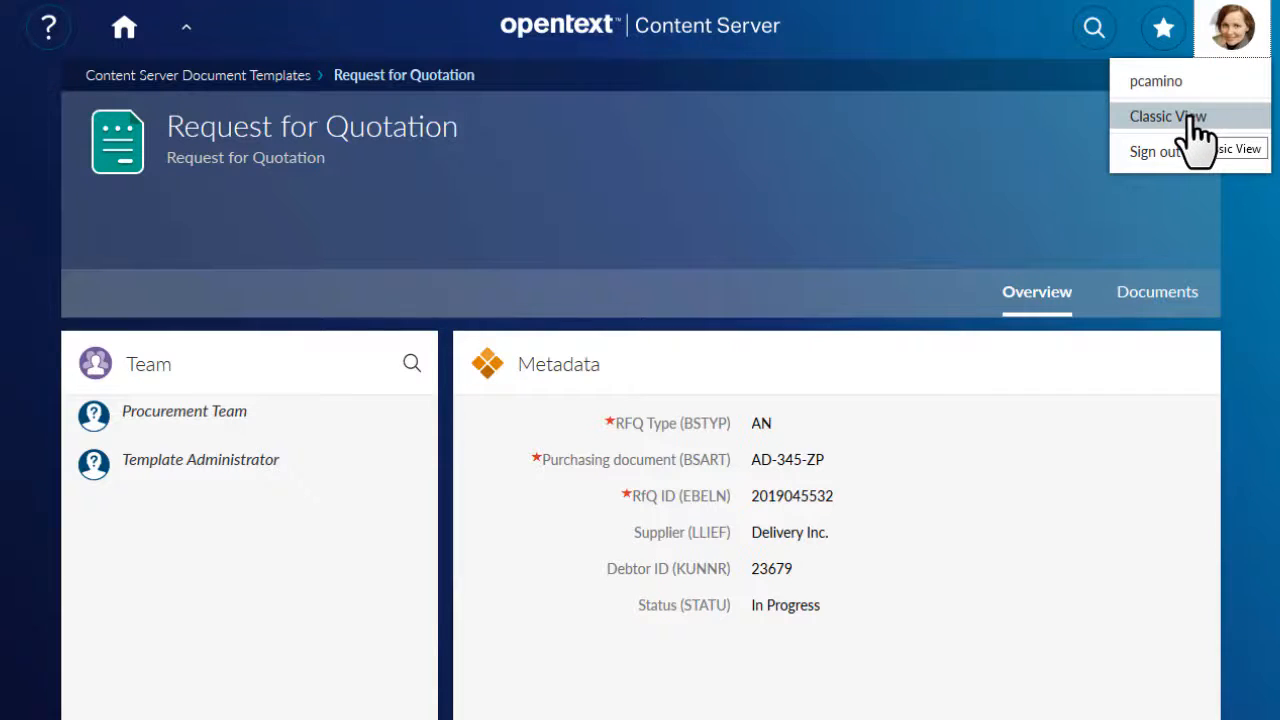
pyautogui.click(1167, 116)
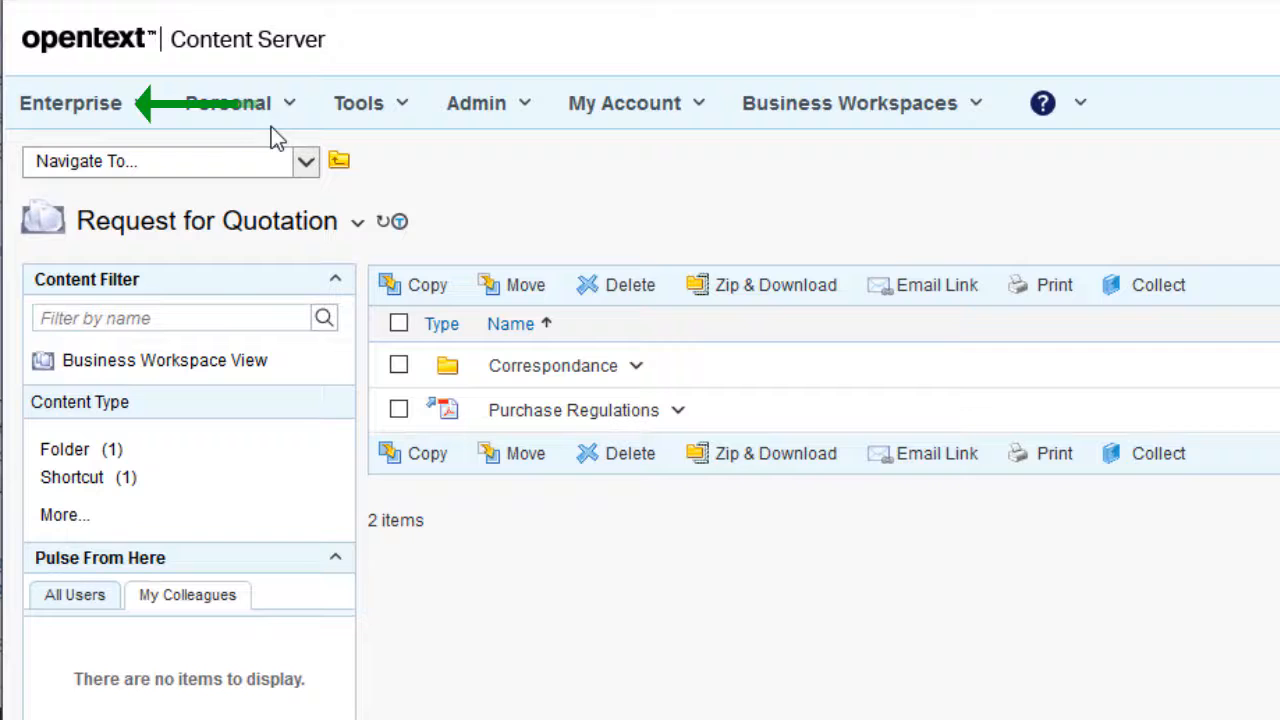
pyautogui.click(70, 103)
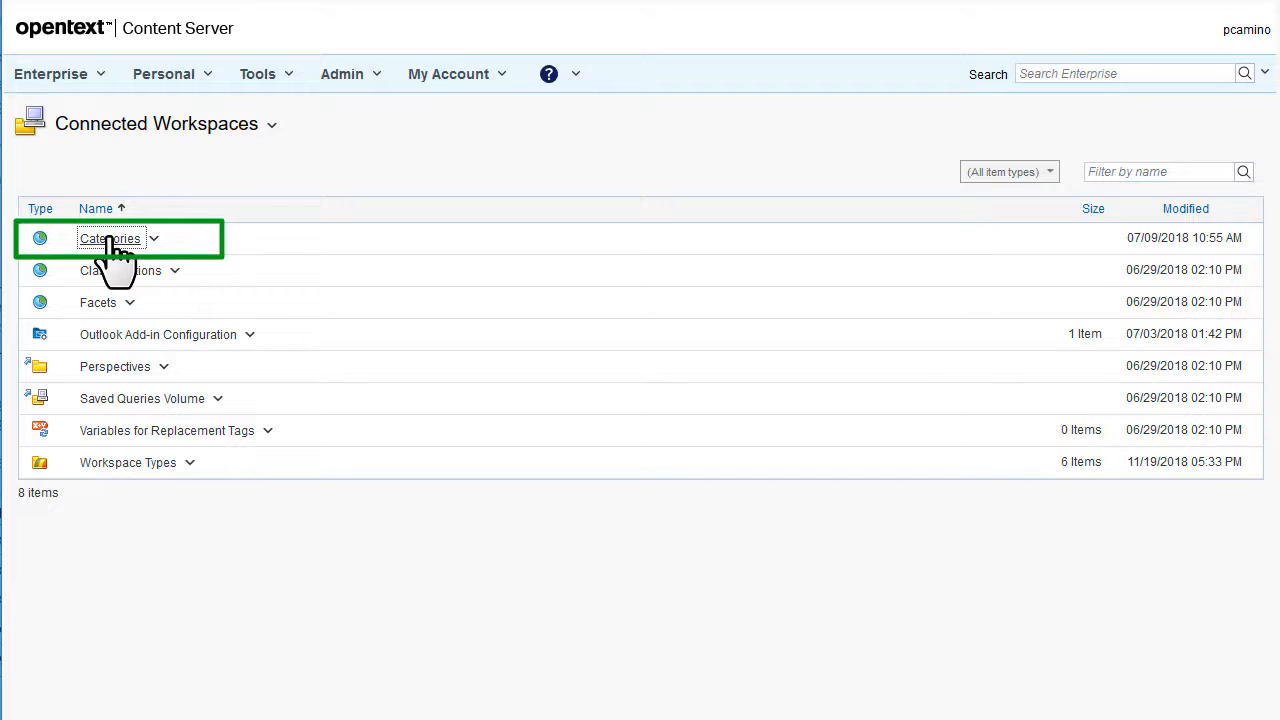
pyautogui.click(110, 238)
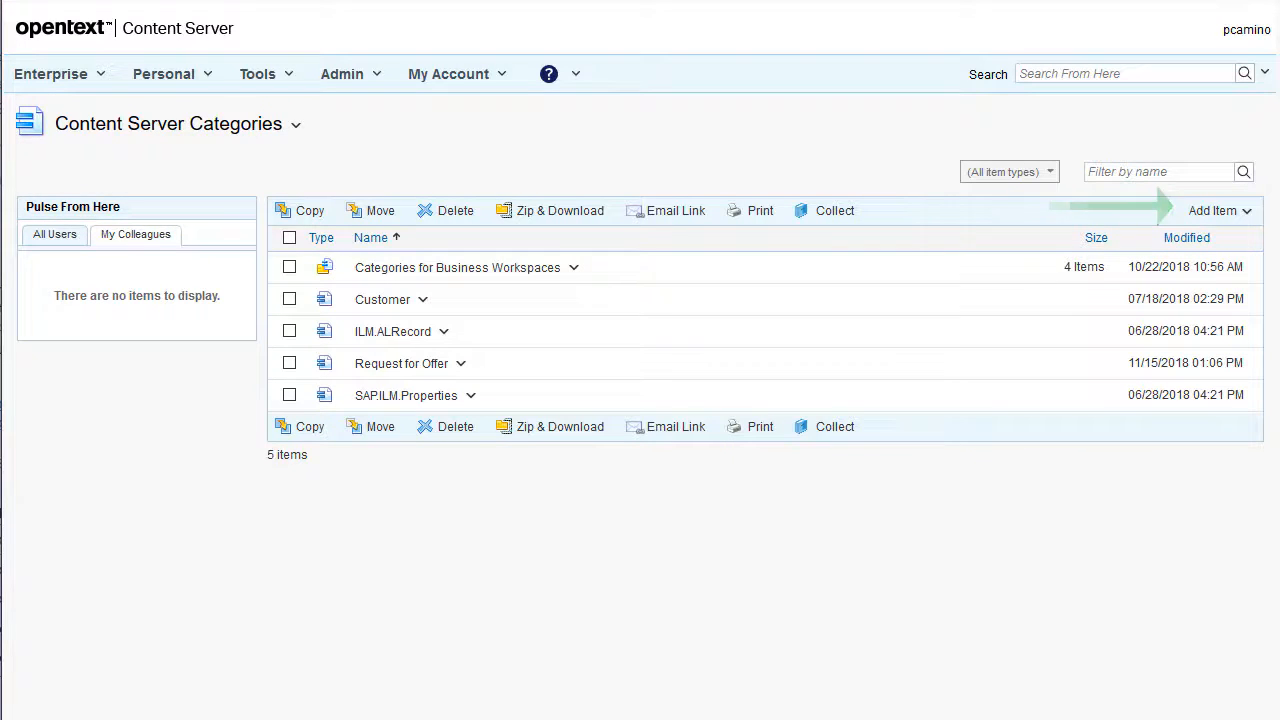
# Add a category named 'Request for Quotation' with description 'Supplier quotation'.
pyautogui.click(1215, 210)
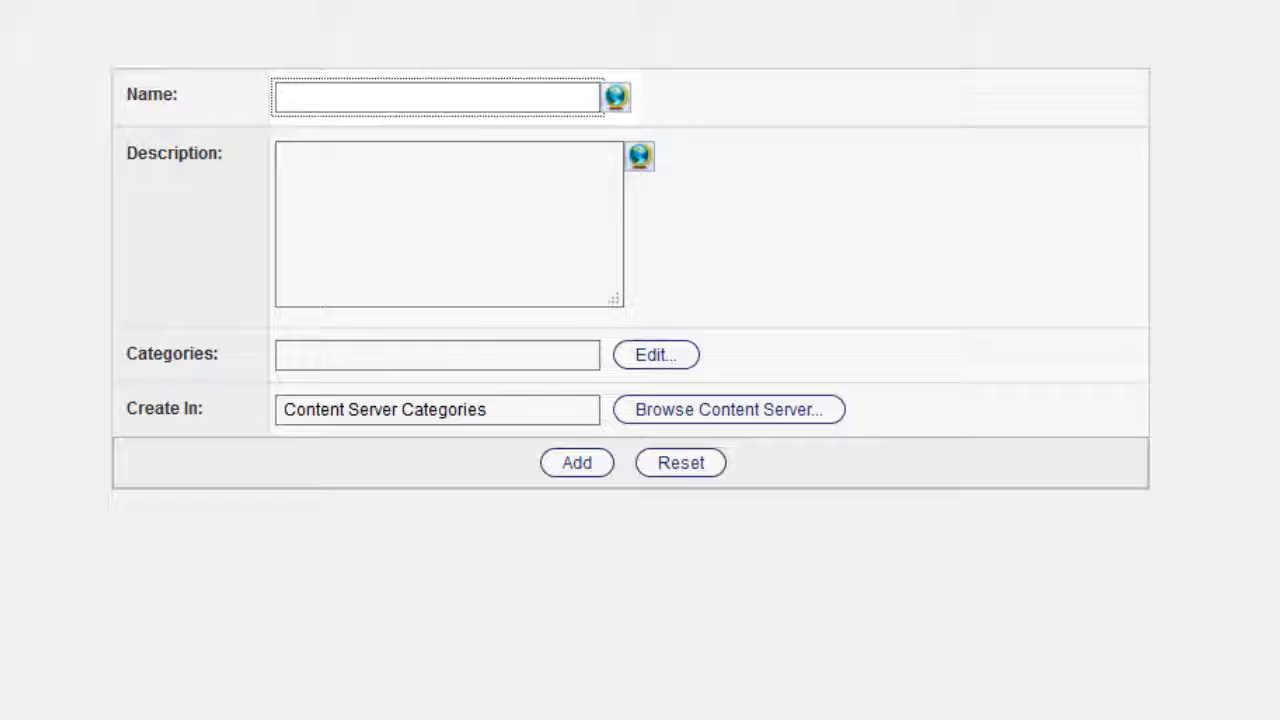
pyautogui.write('Request f')
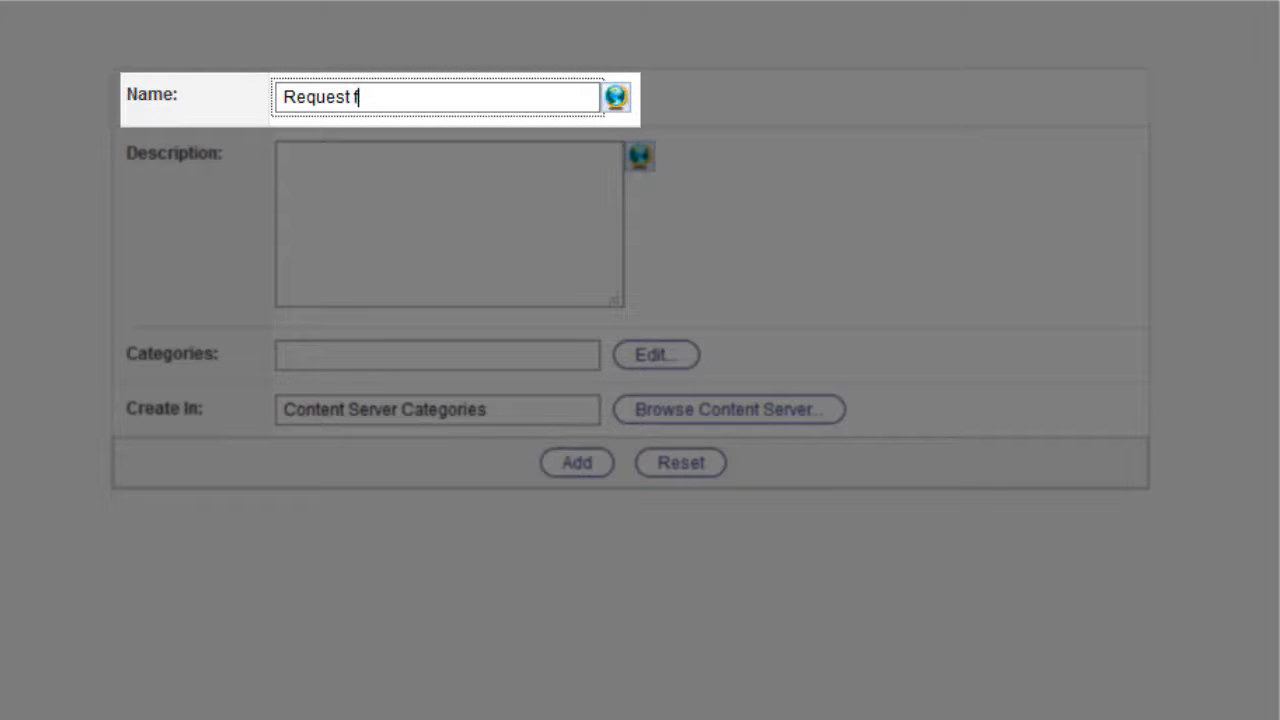
pyautogui.write('or Quotation')
pyautogui.click(449, 223)
pyautogui.write('Suppl')
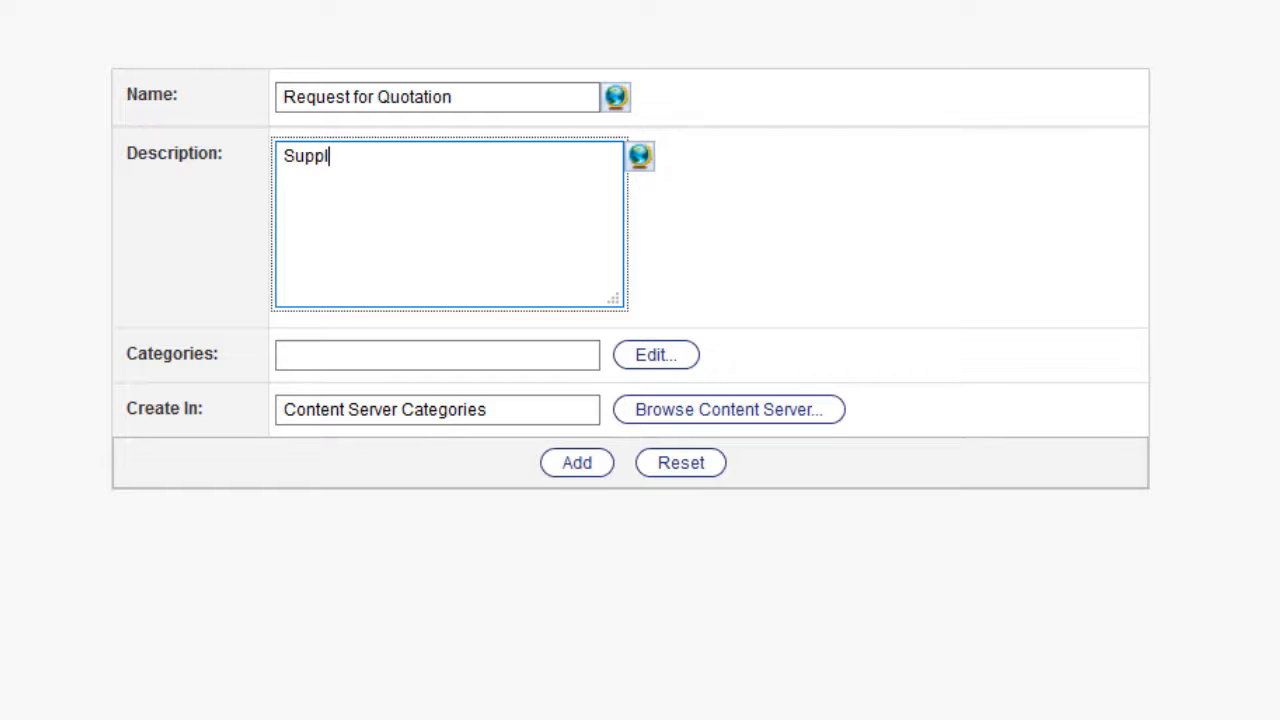
pyautogui.write('ier quotation')
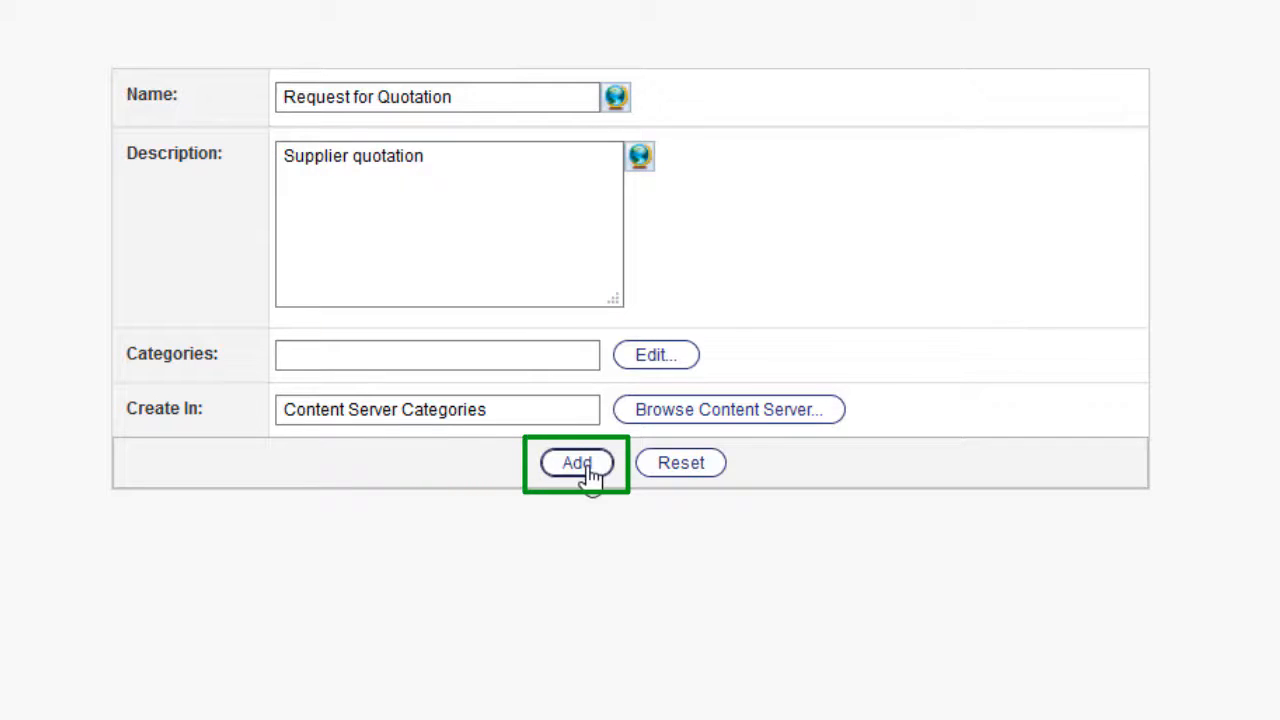
pyautogui.click(576, 462)
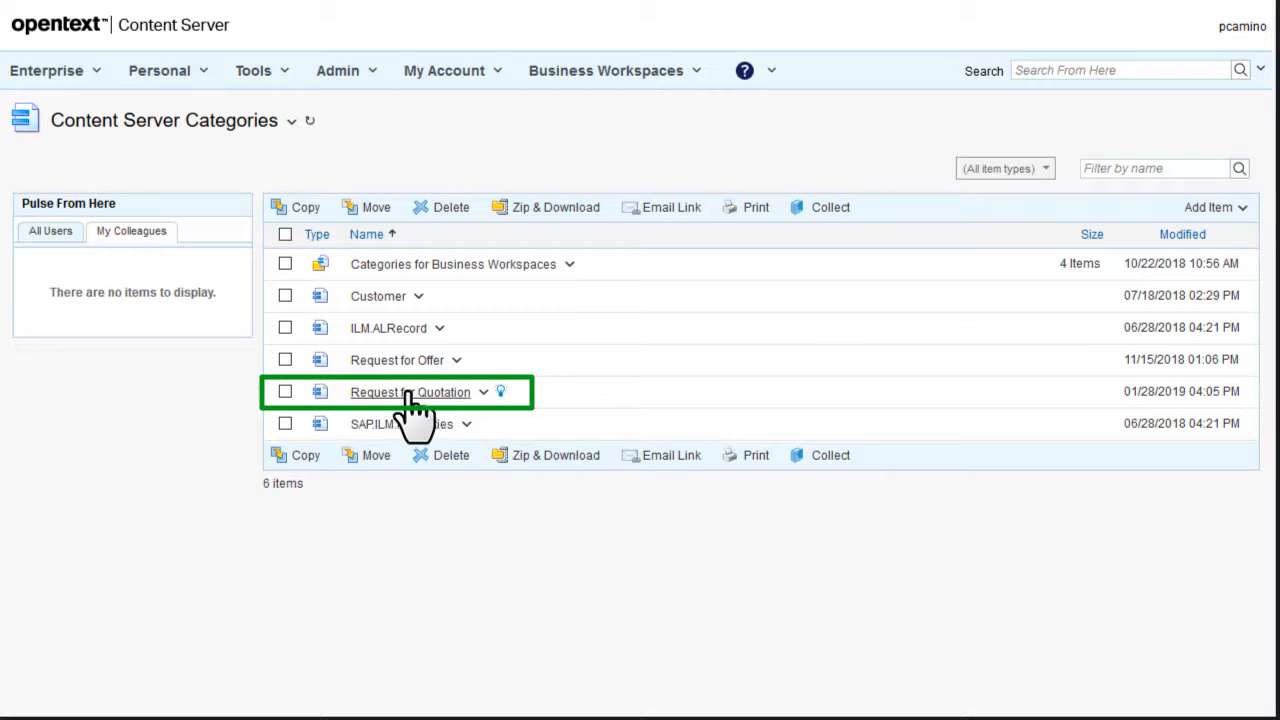
# Open the Request for Quotation category's attribute editor.
pyautogui.click(411, 392)
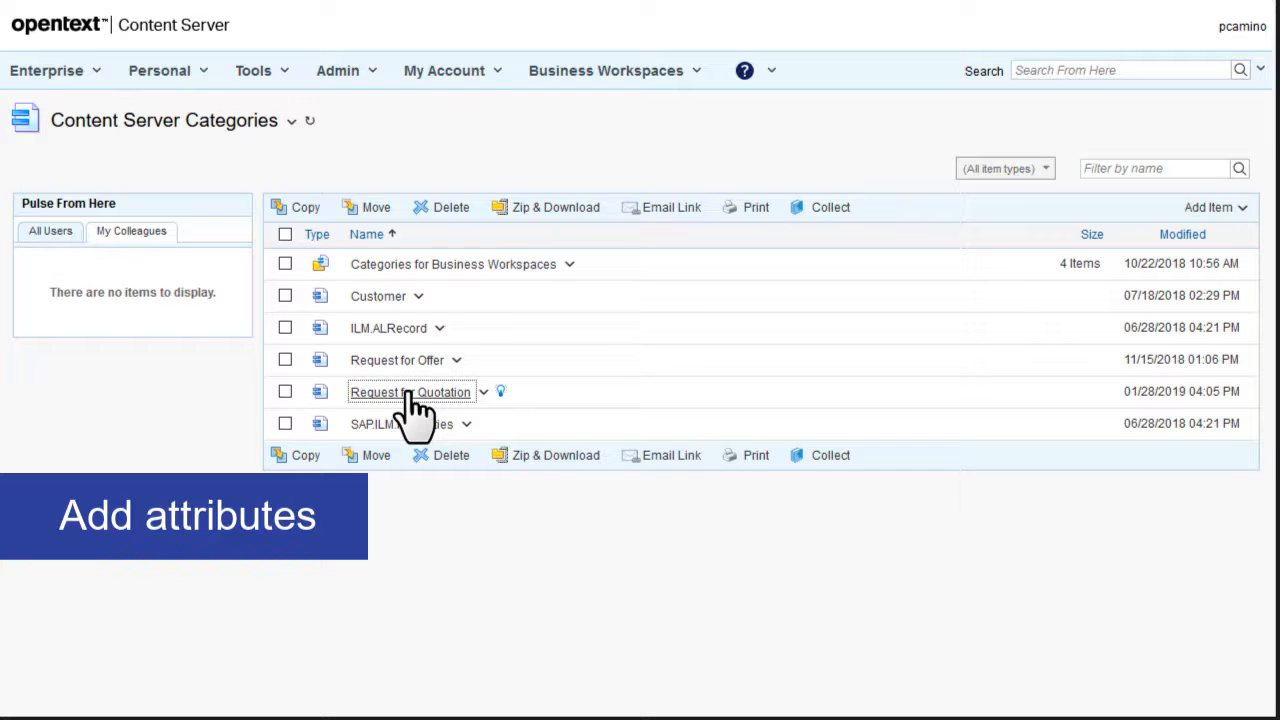
pyautogui.click(410, 391)
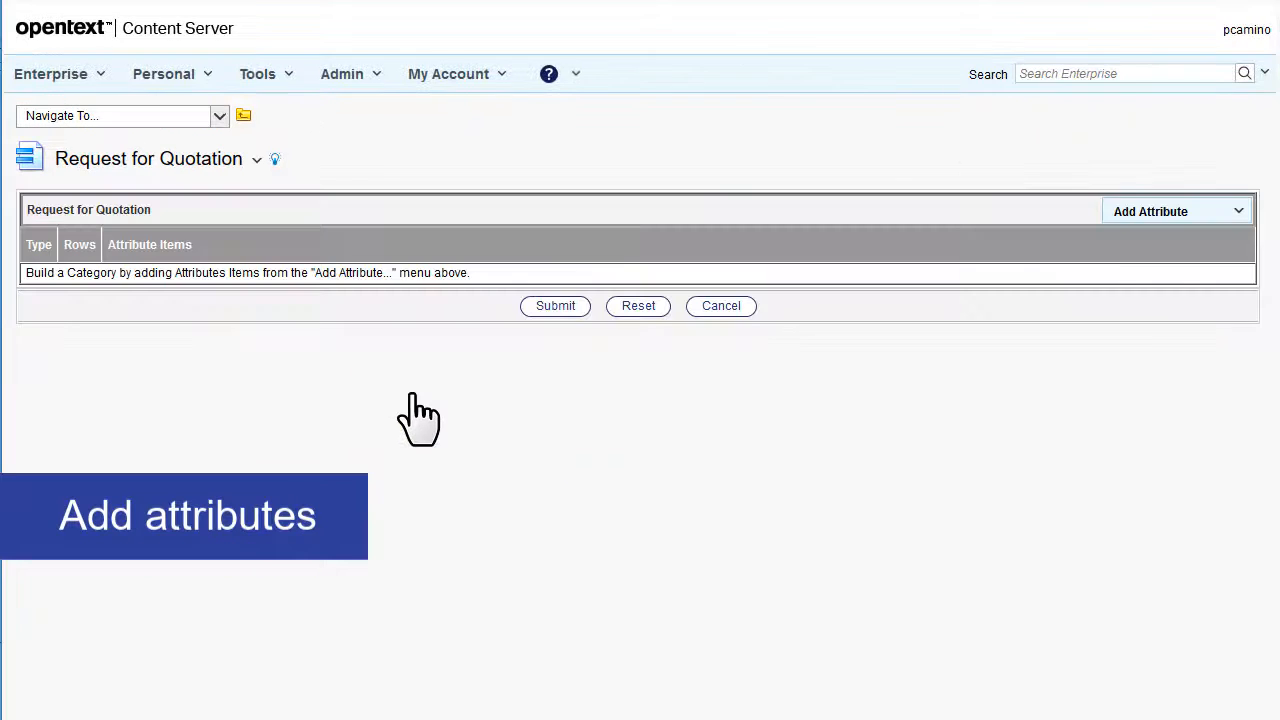
pyautogui.moveTo(420, 413)
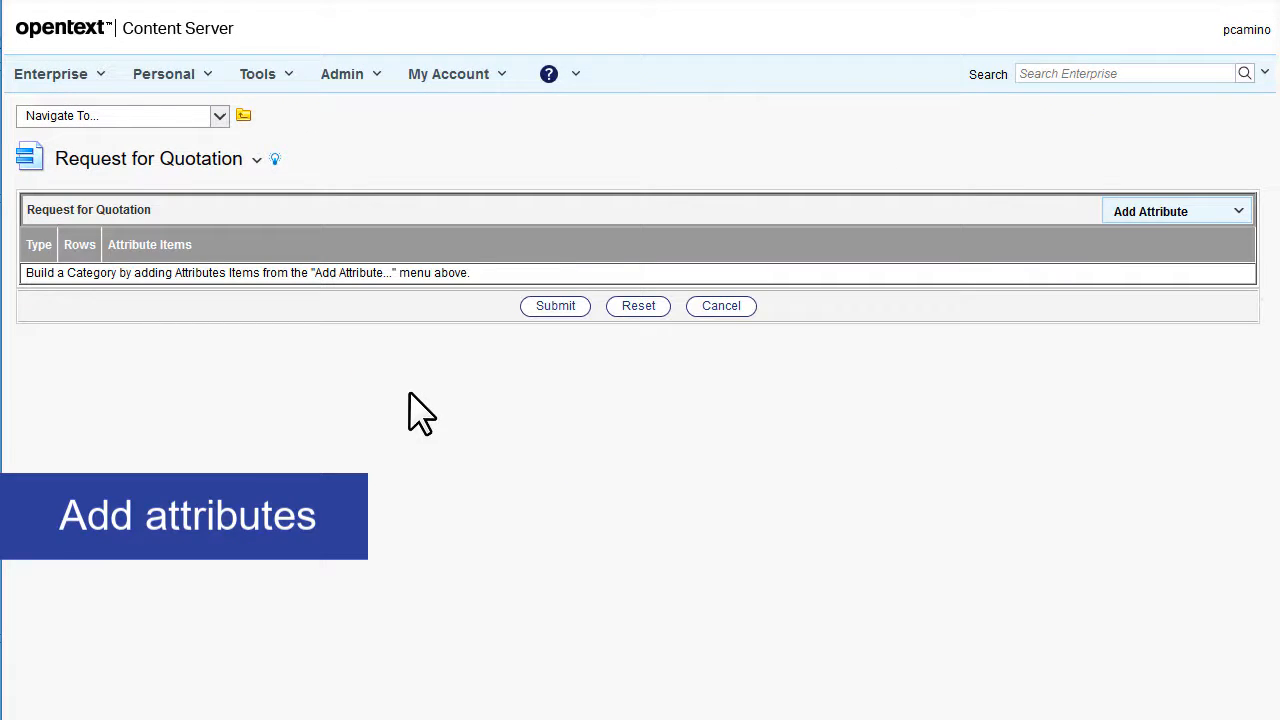
pyautogui.moveTo(1165, 215)
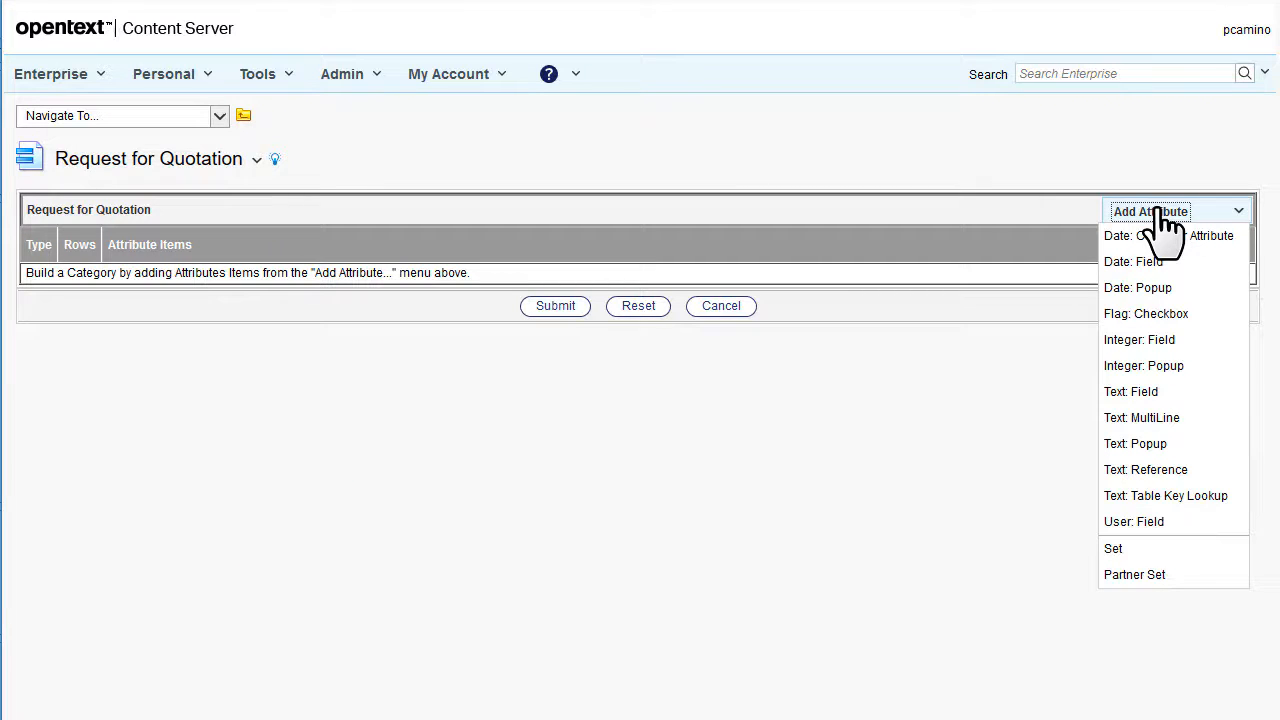
# Add a required 'Vendor Name' text field with length and display length 50.
pyautogui.click(1130, 391)
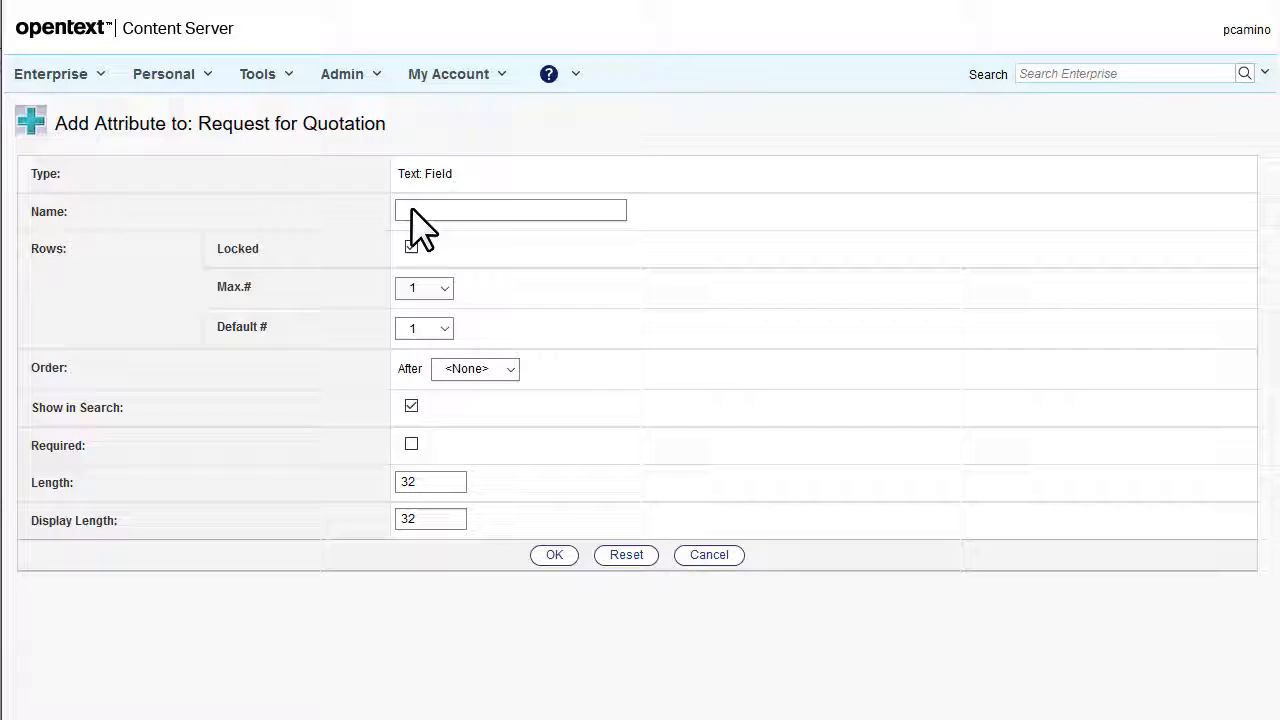
pyautogui.write('Vendor')
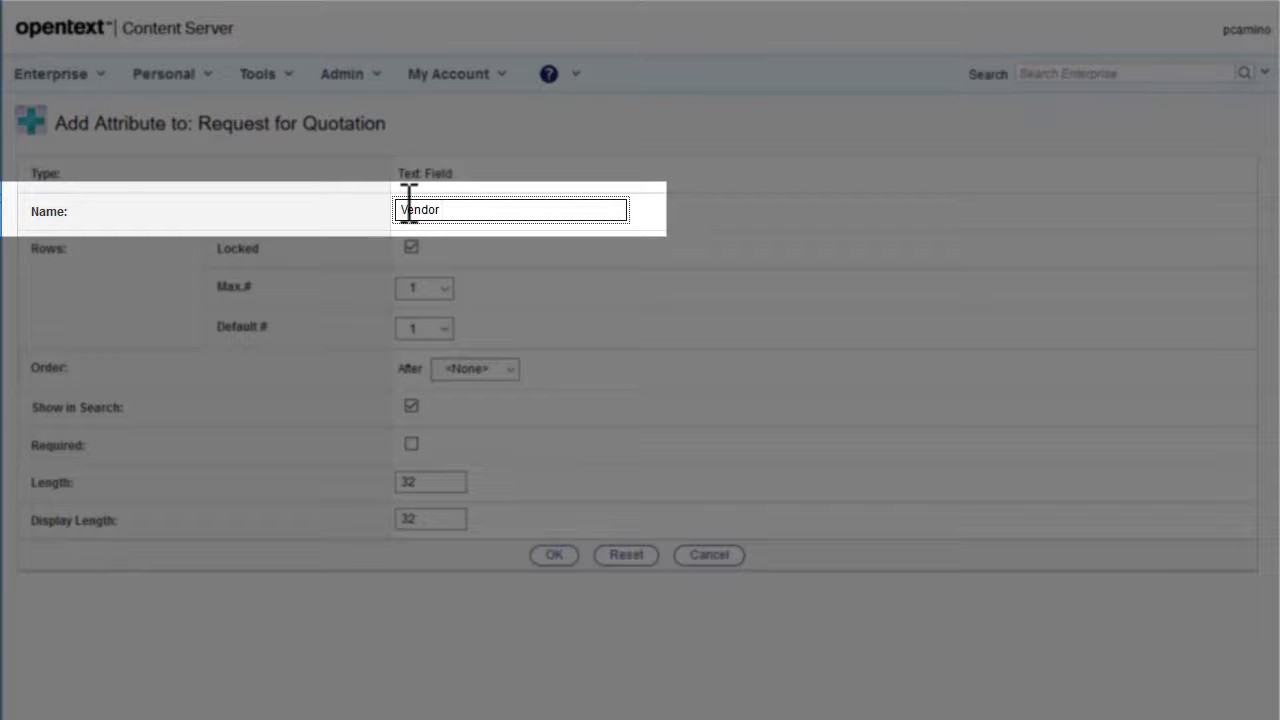
pyautogui.write('Name')
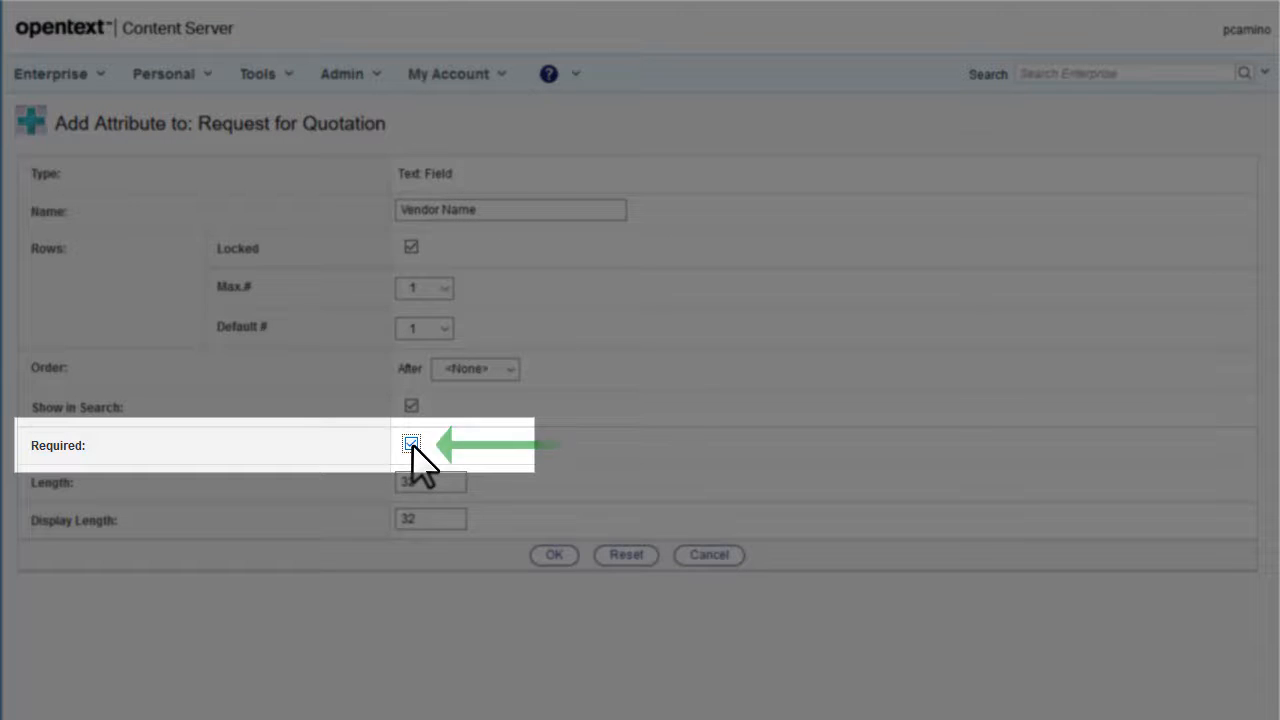
pyautogui.click(411, 444)
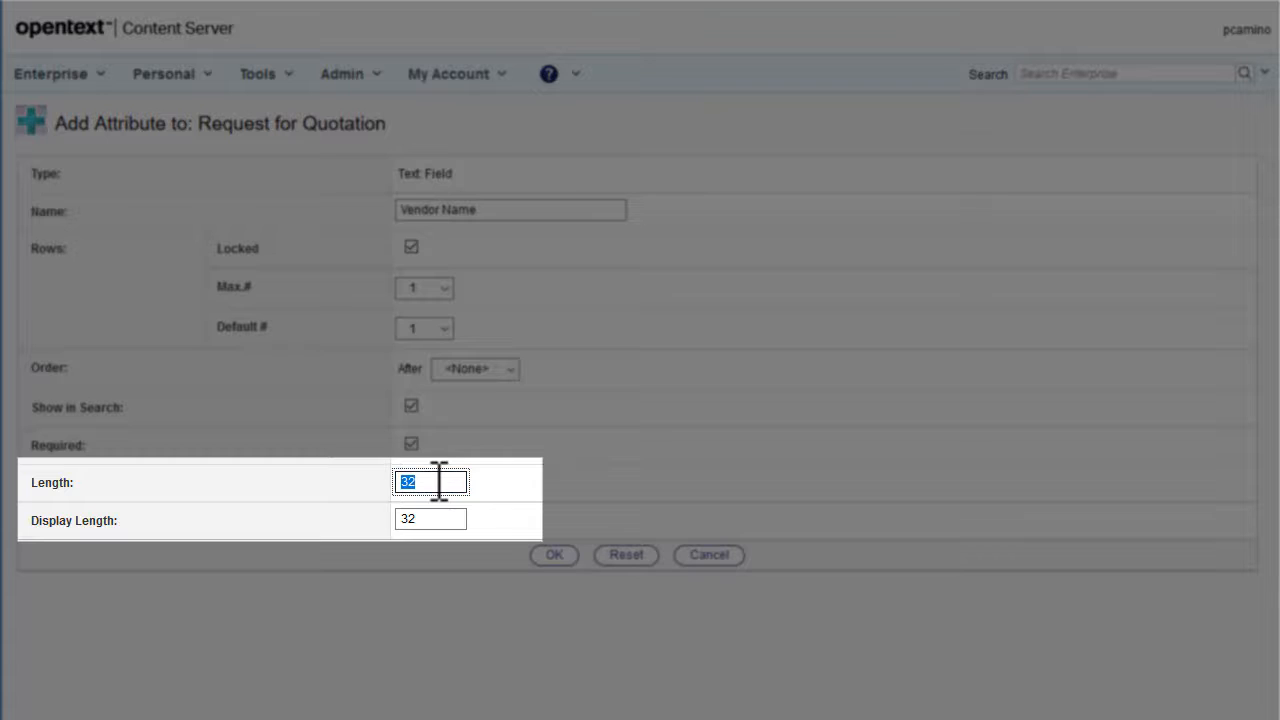
pyautogui.write('50')
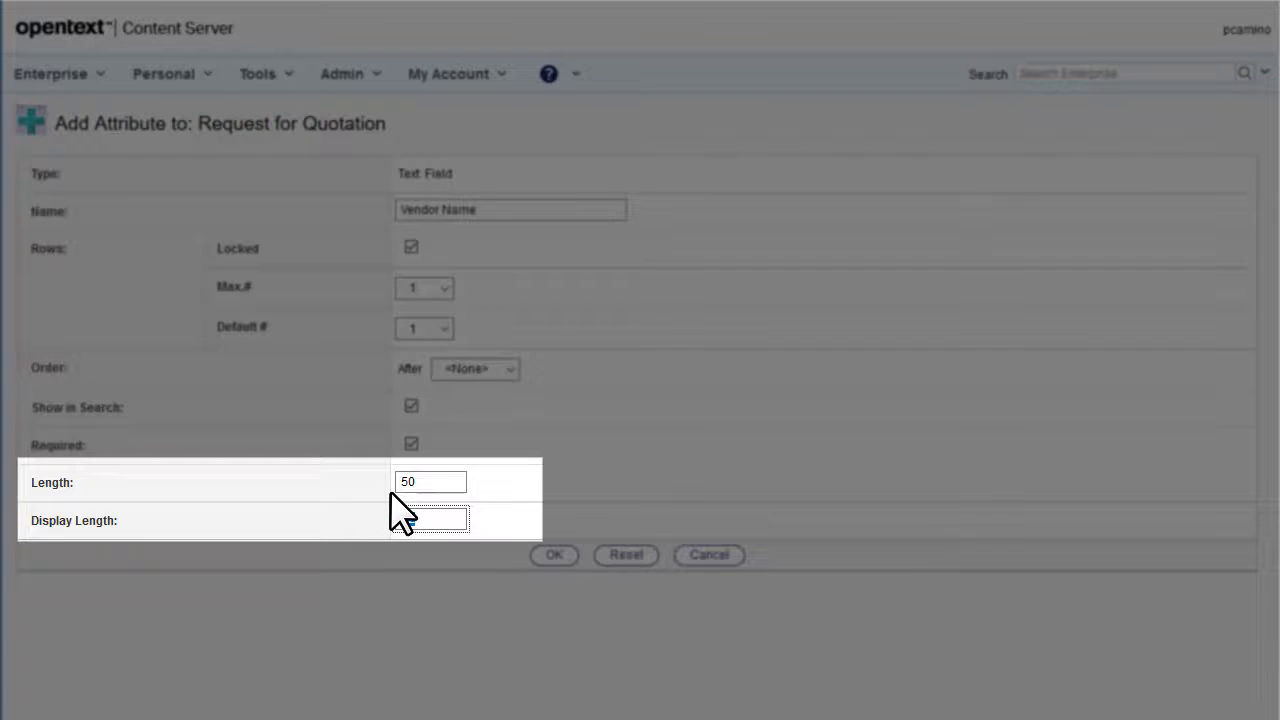
pyautogui.write('50')
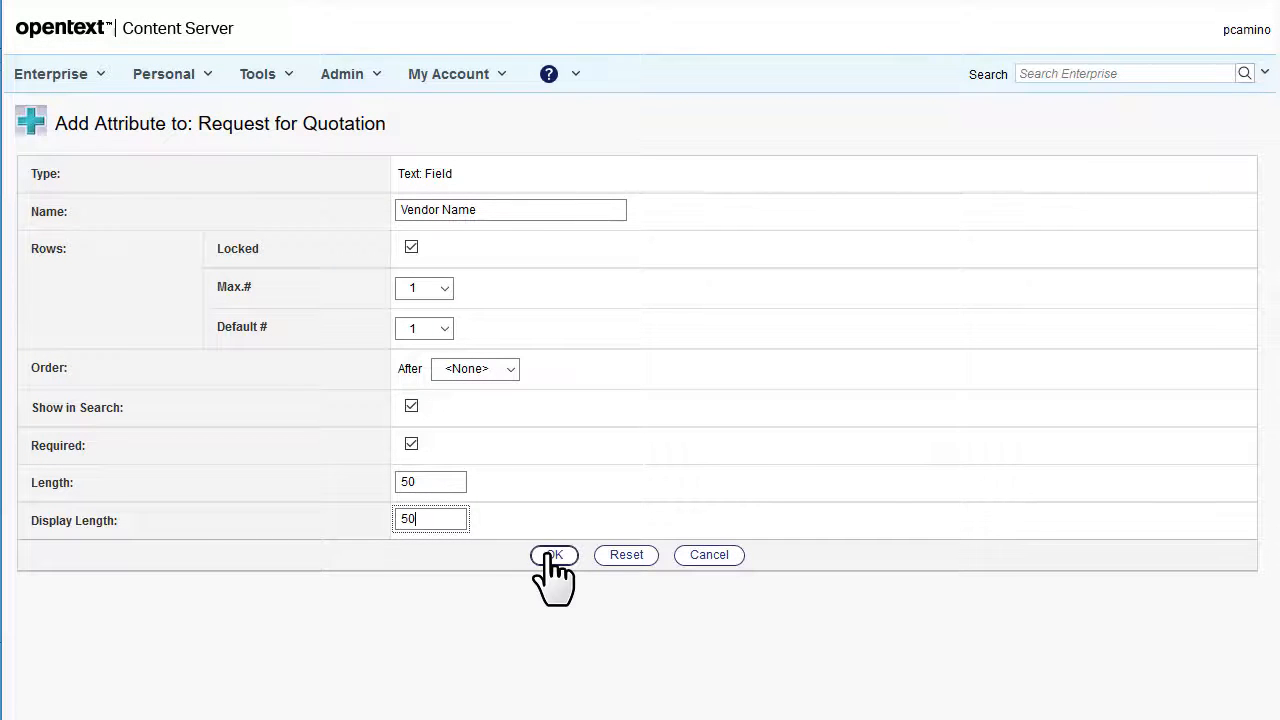
pyautogui.click(553, 555)
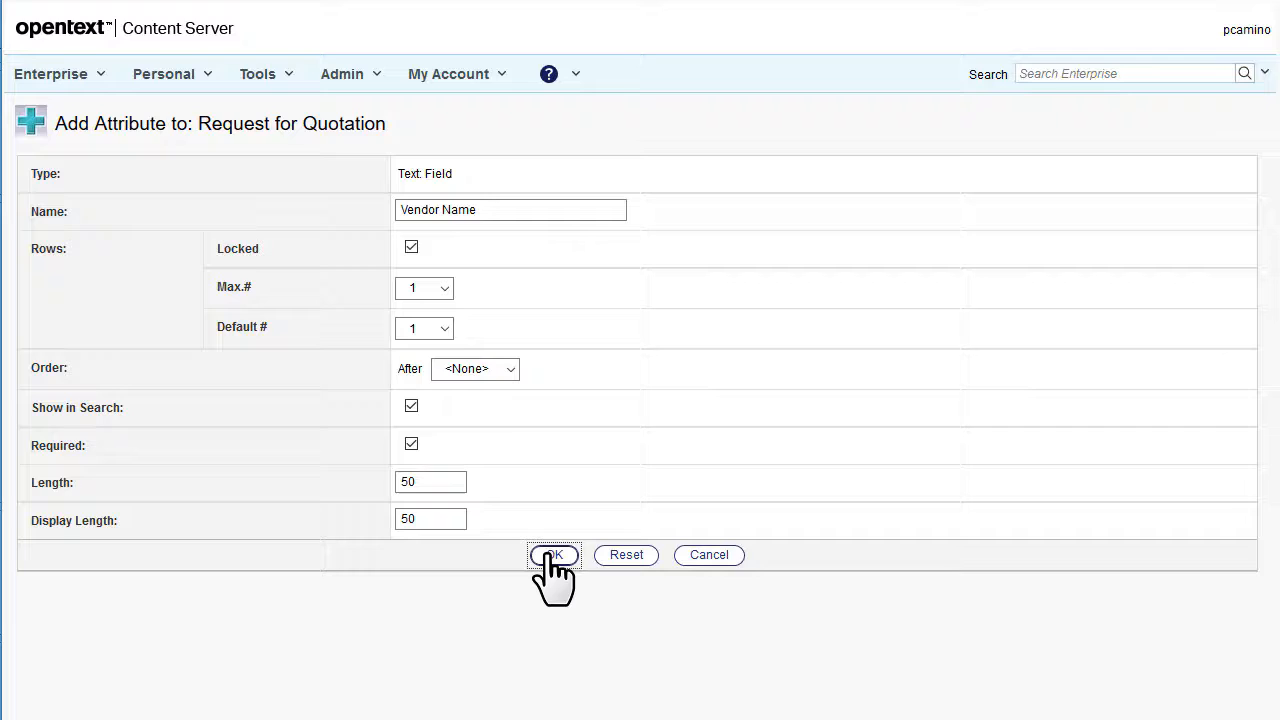
# Add a calendar date attribute named 'RFQ Date'.
pyautogui.click(554, 555)
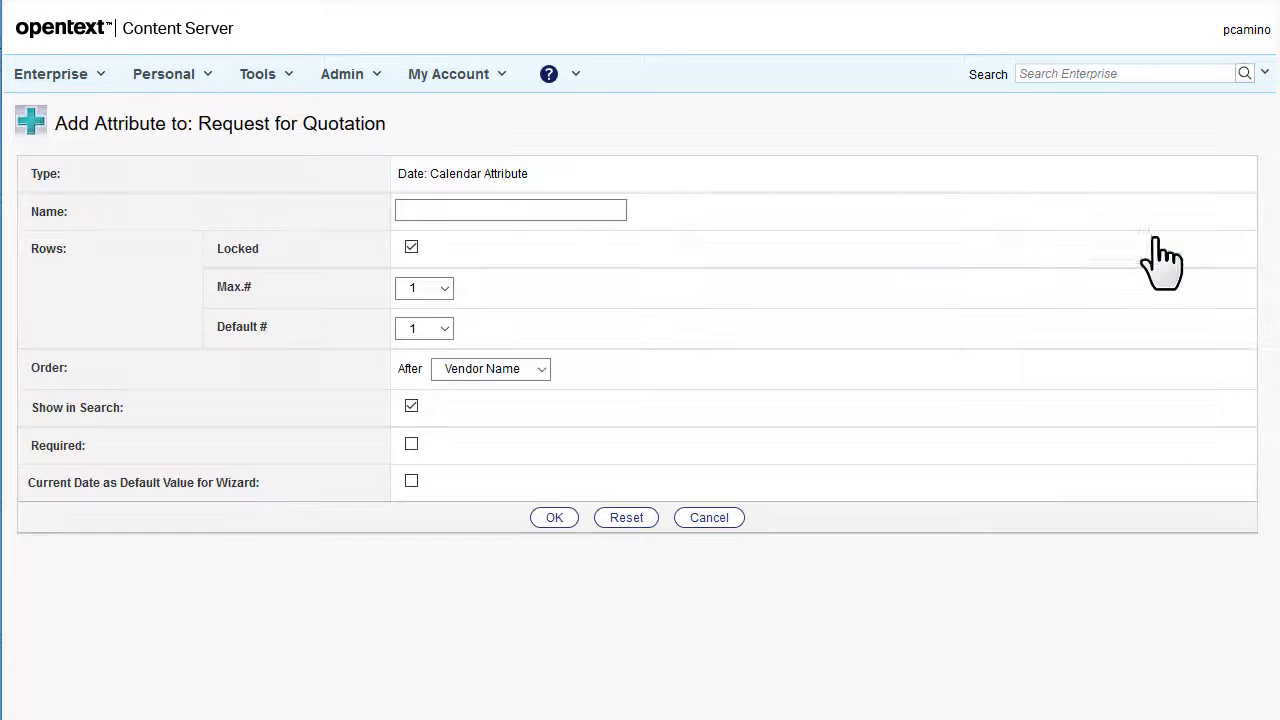
pyautogui.write('RFQ Date')
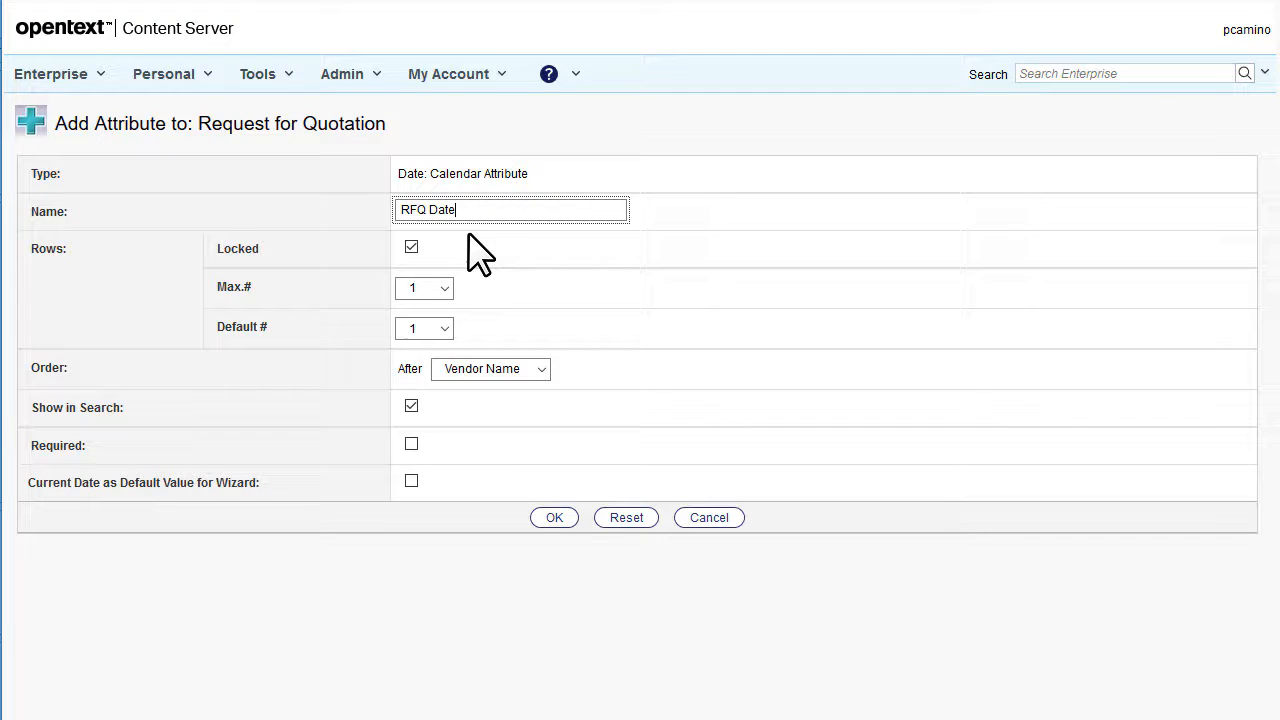
pyautogui.click(554, 517)
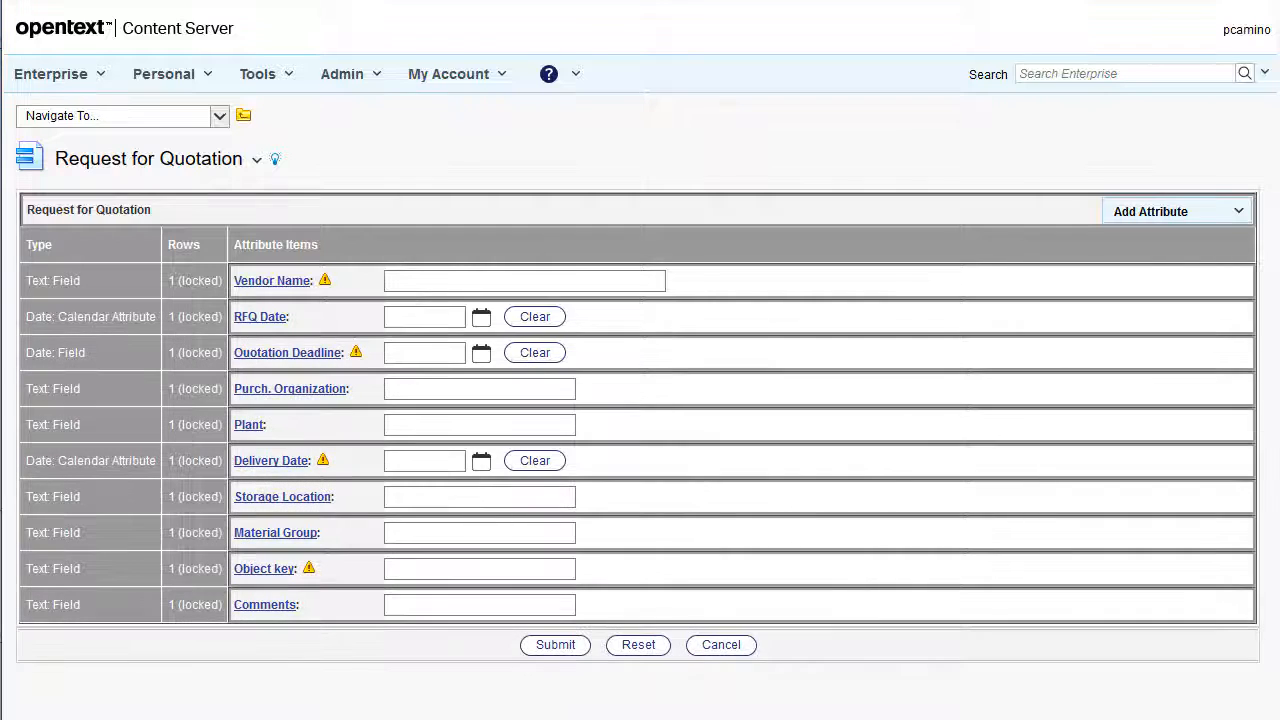